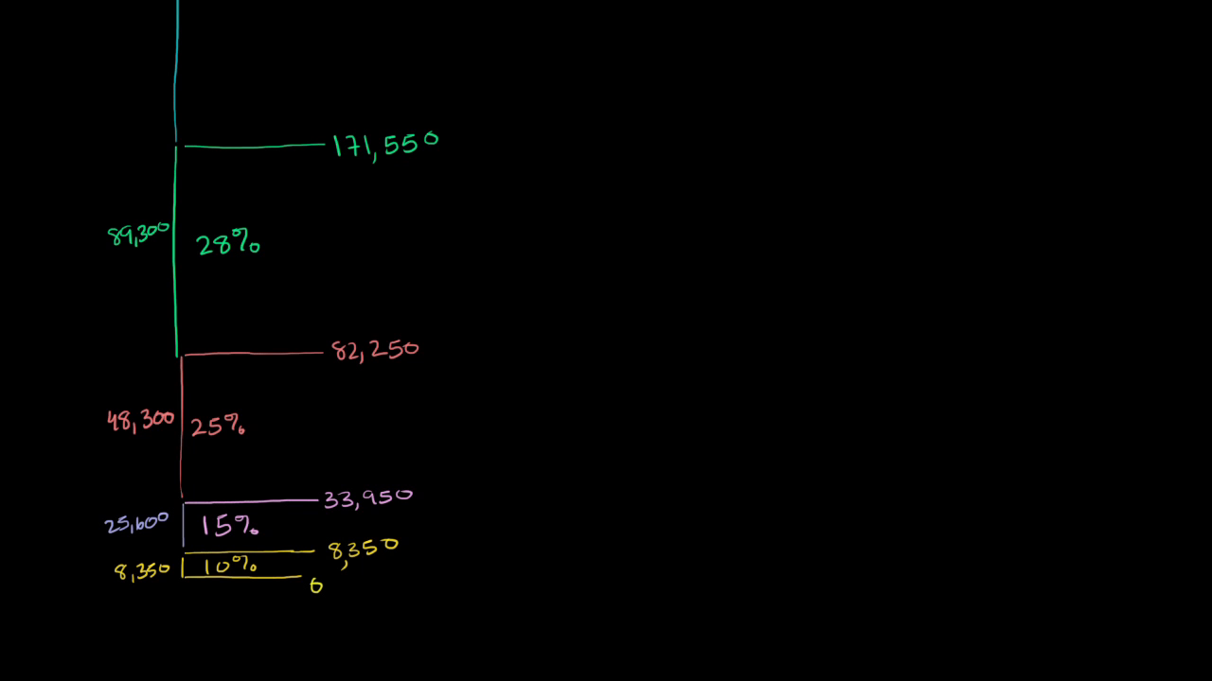
{"action": "mouse_move", "coordinate": [47, 540]}
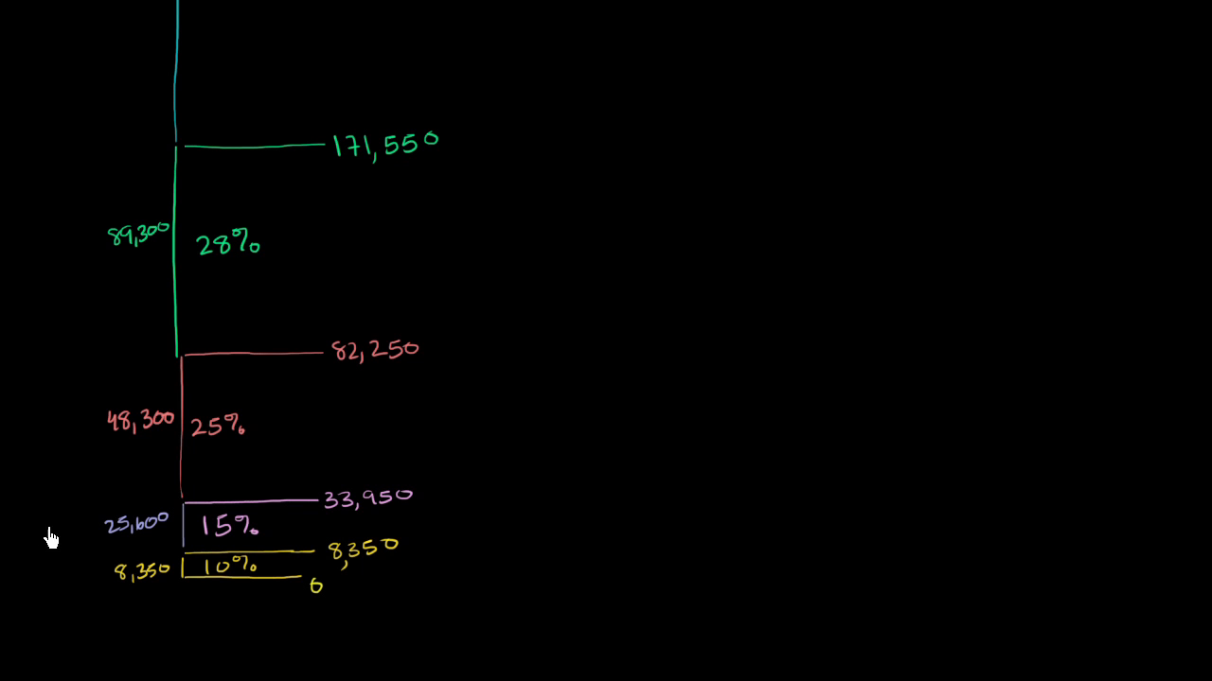
{"action": "mouse_move", "coordinate": [136, 649]}
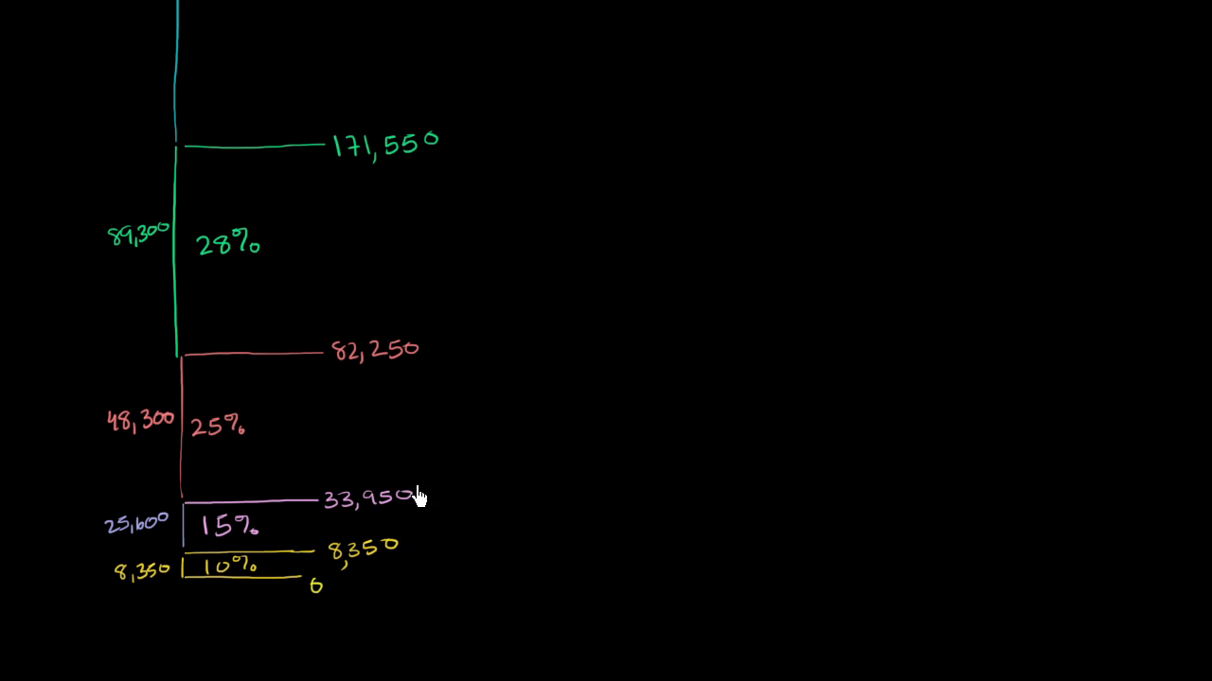
{"action": "mouse_move", "coordinate": [459, 322]}
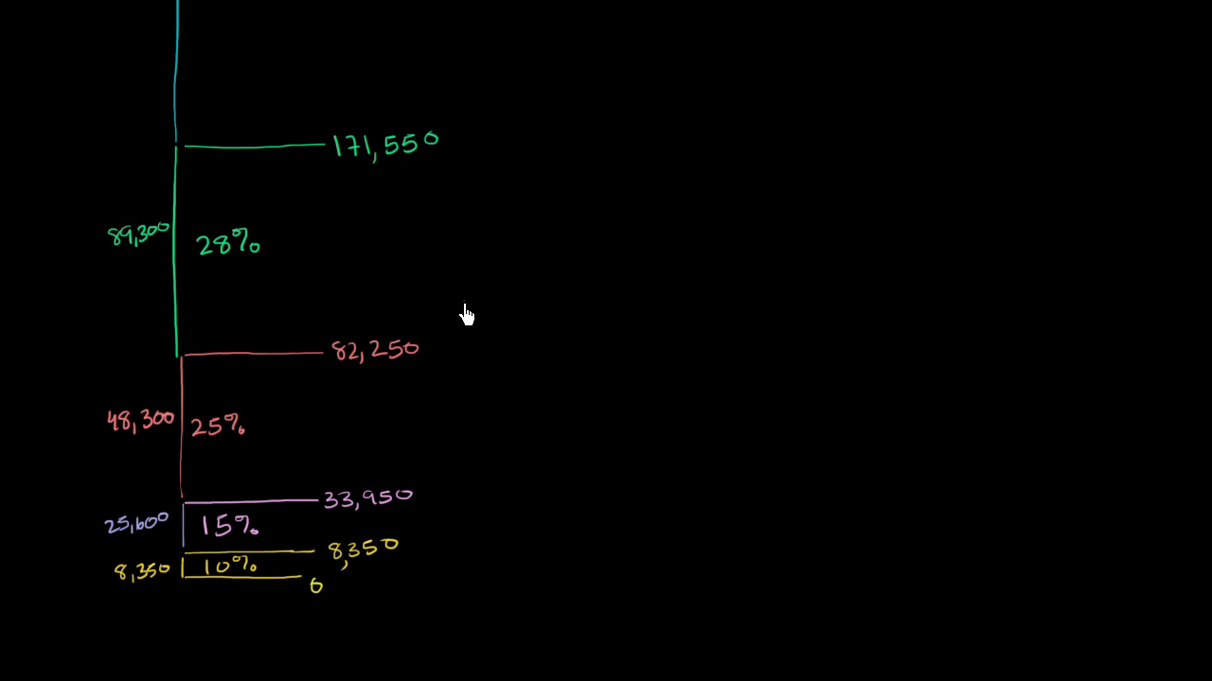
Draw a red vertical bracket for the income and label its top 100,000
{"action": "left_click_drag", "start_coordinate": [464, 303], "coordinate": [464, 577]}
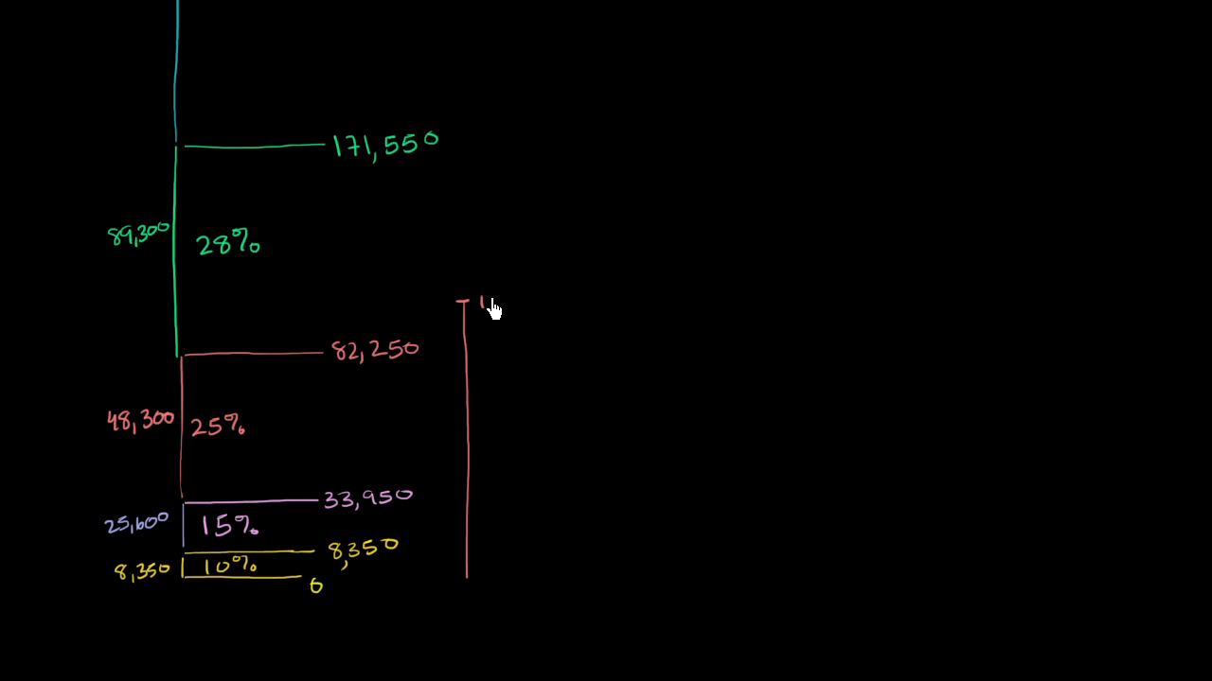
{"action": "type", "text": "100,000"}
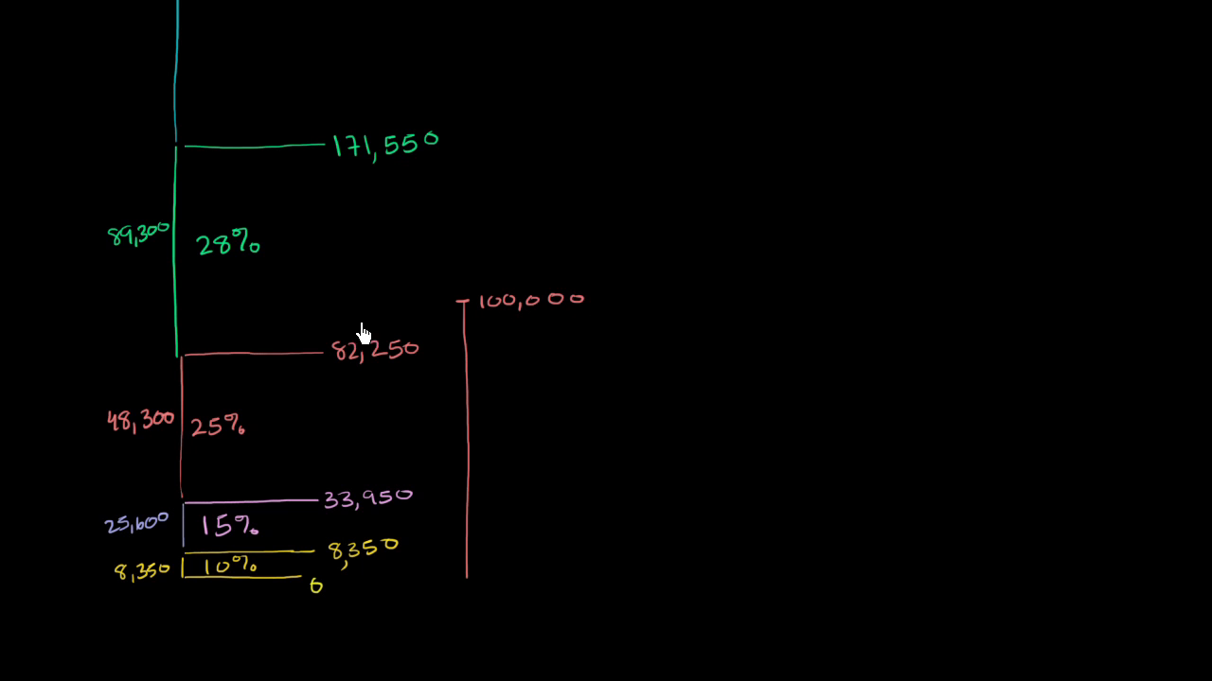
{"action": "mouse_move", "coordinate": [356, 574]}
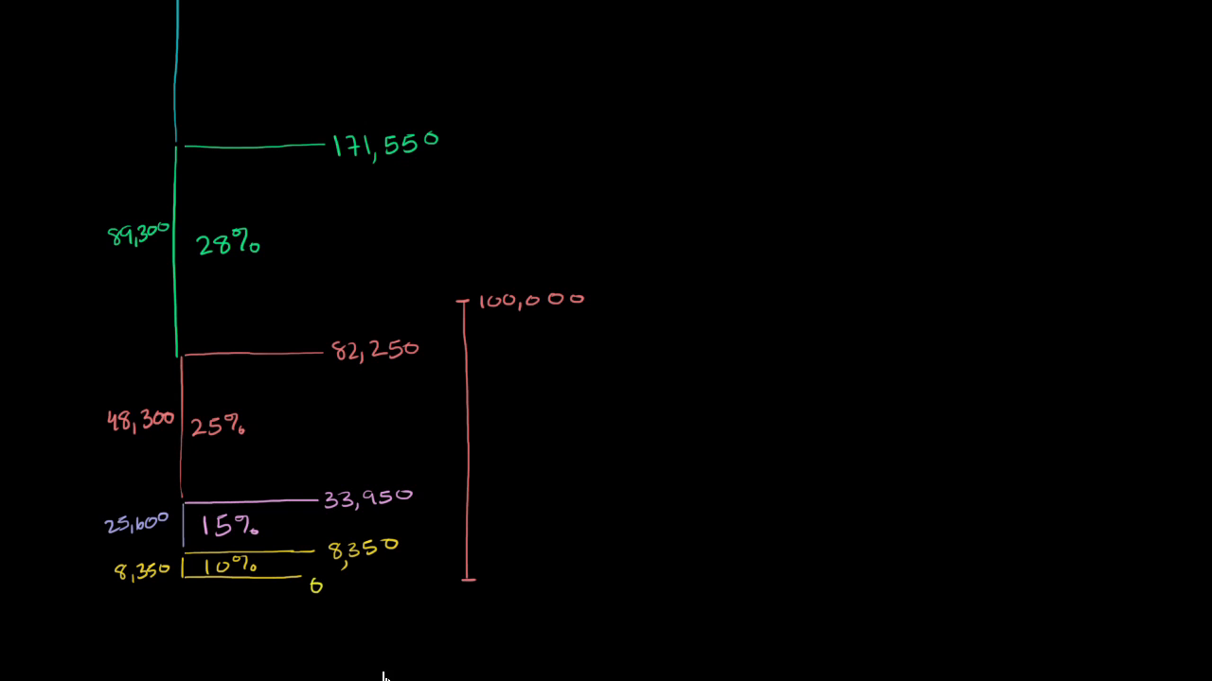
{"action": "mouse_move", "coordinate": [379, 647]}
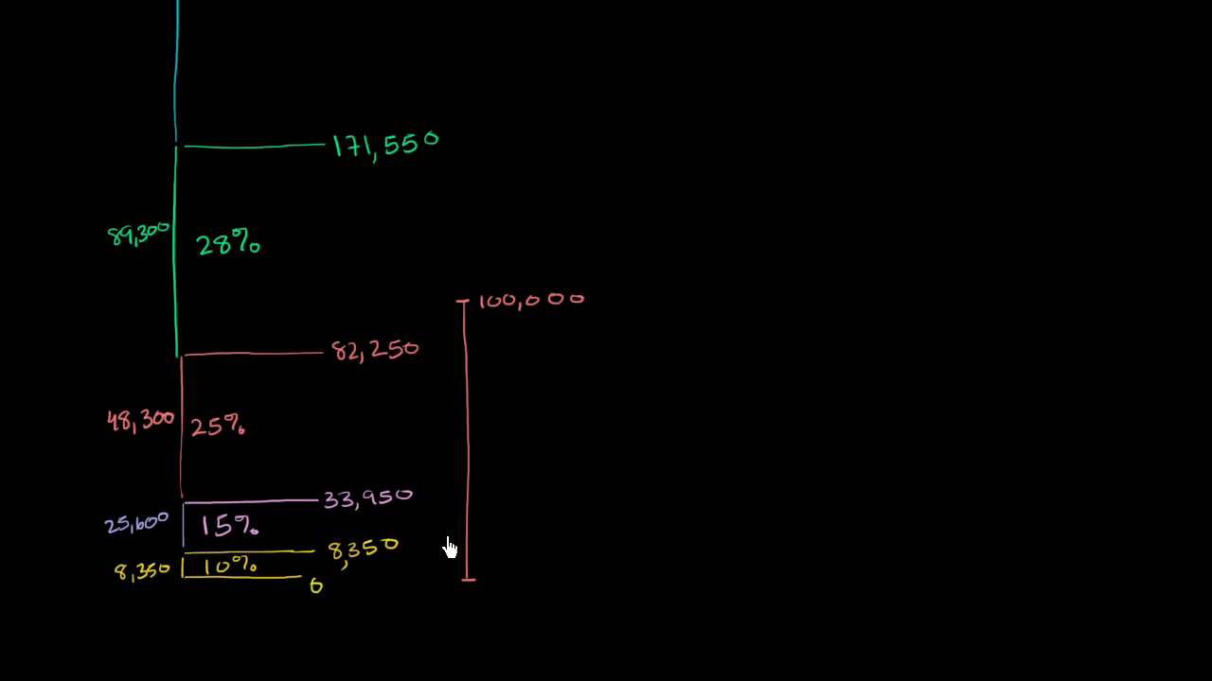
{"action": "mouse_move", "coordinate": [236, 591]}
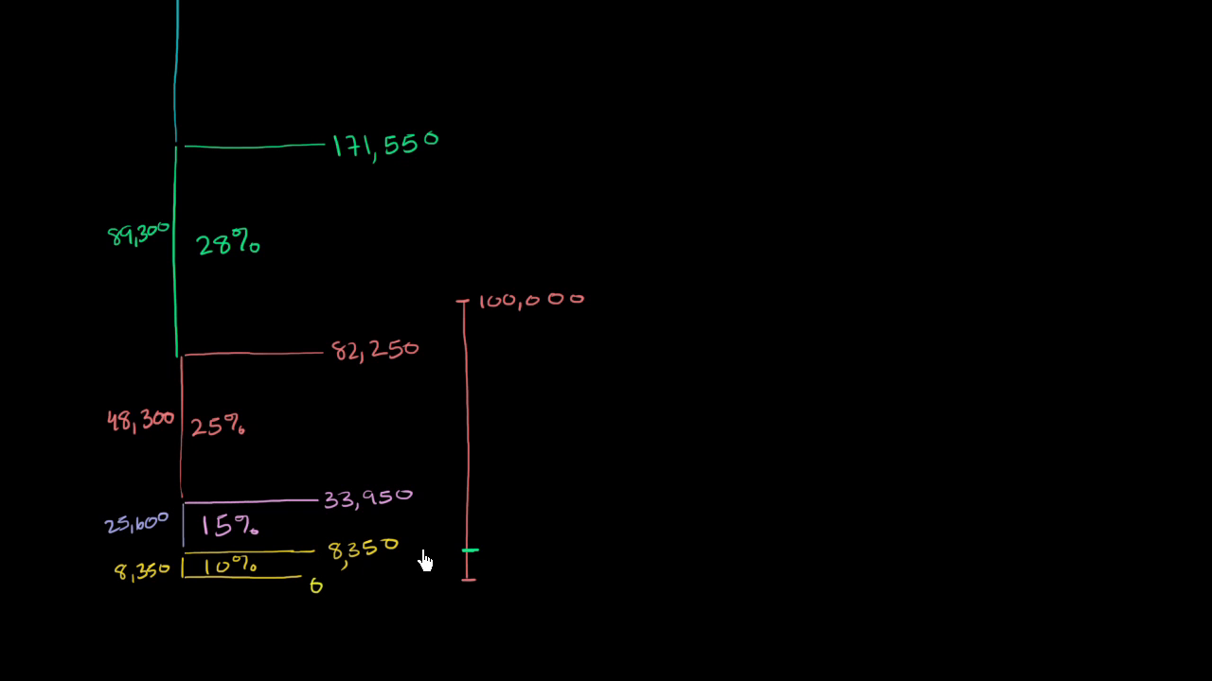
{"action": "mouse_move", "coordinate": [471, 601]}
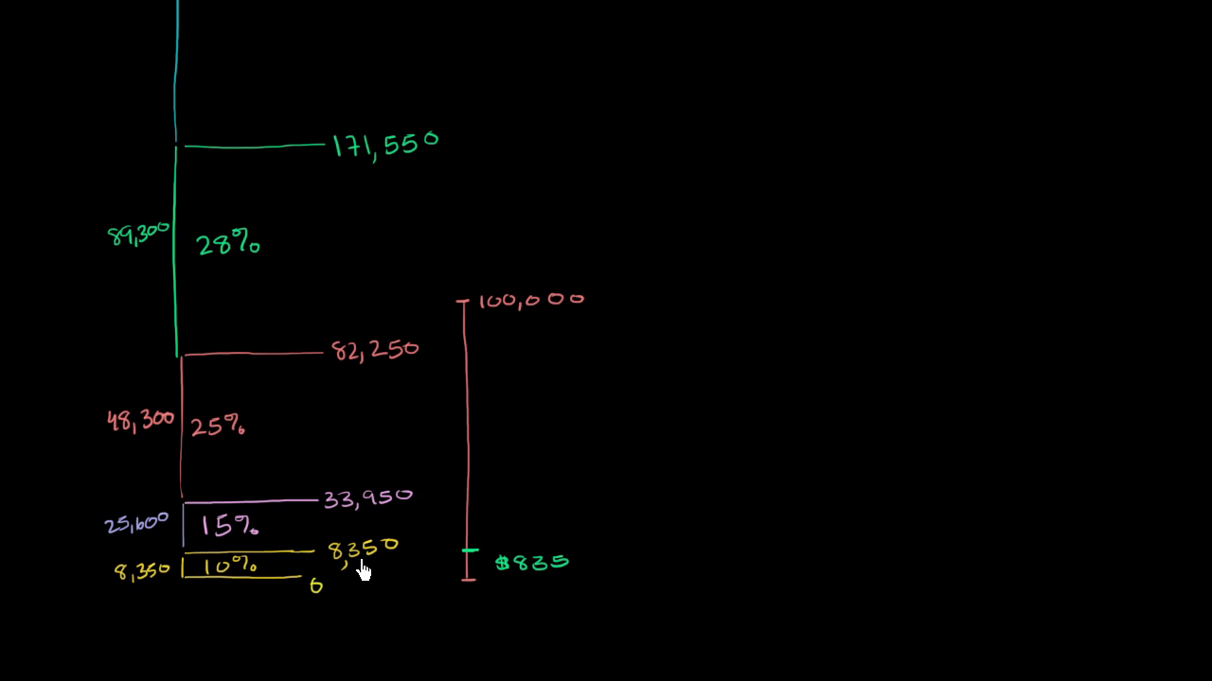
{"action": "mouse_move", "coordinate": [187, 535]}
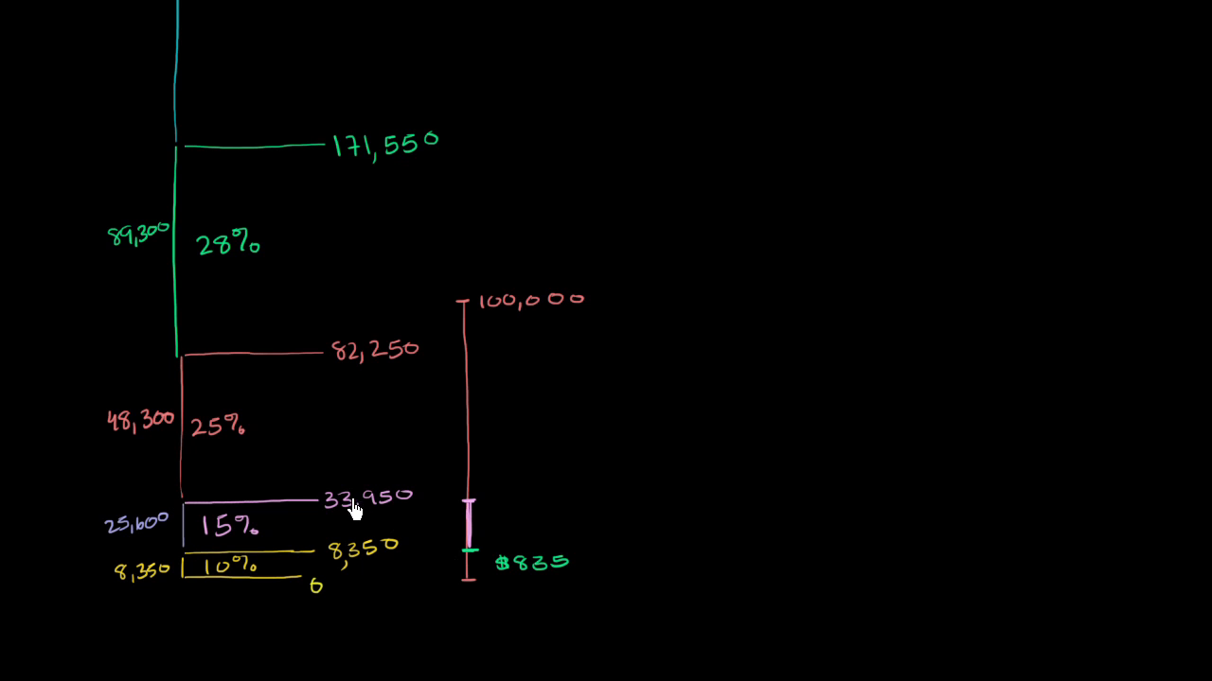
{"action": "mouse_move", "coordinate": [339, 589]}
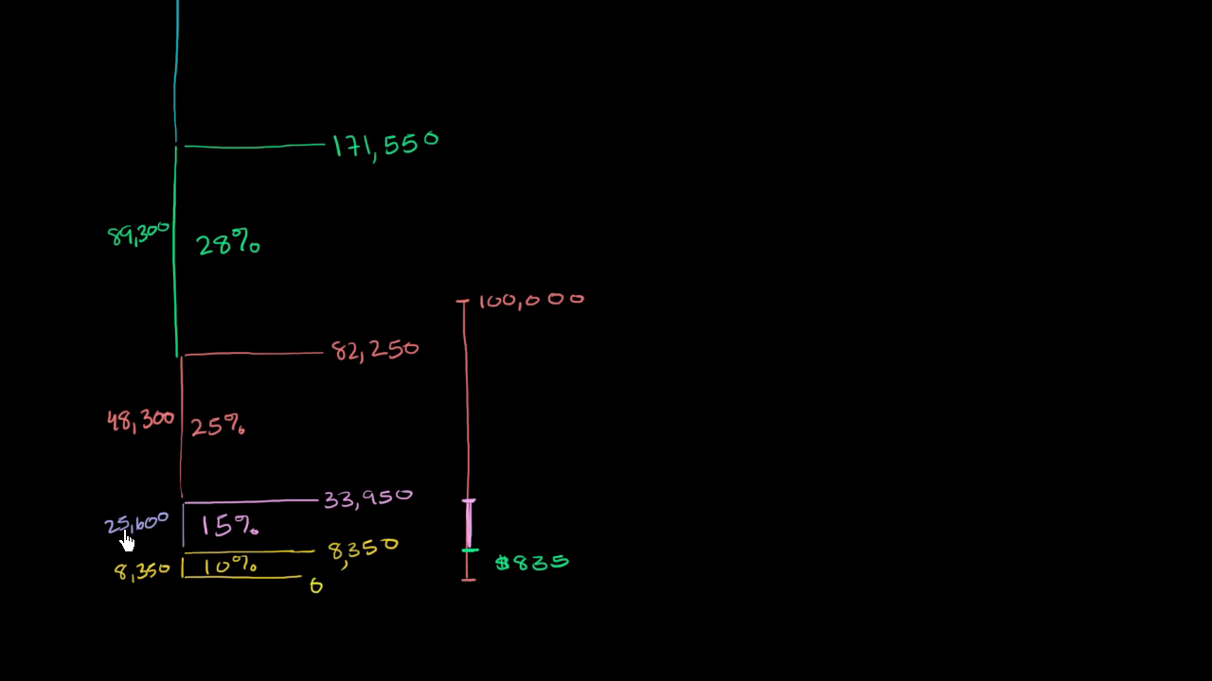
{"action": "mouse_move", "coordinate": [132, 553]}
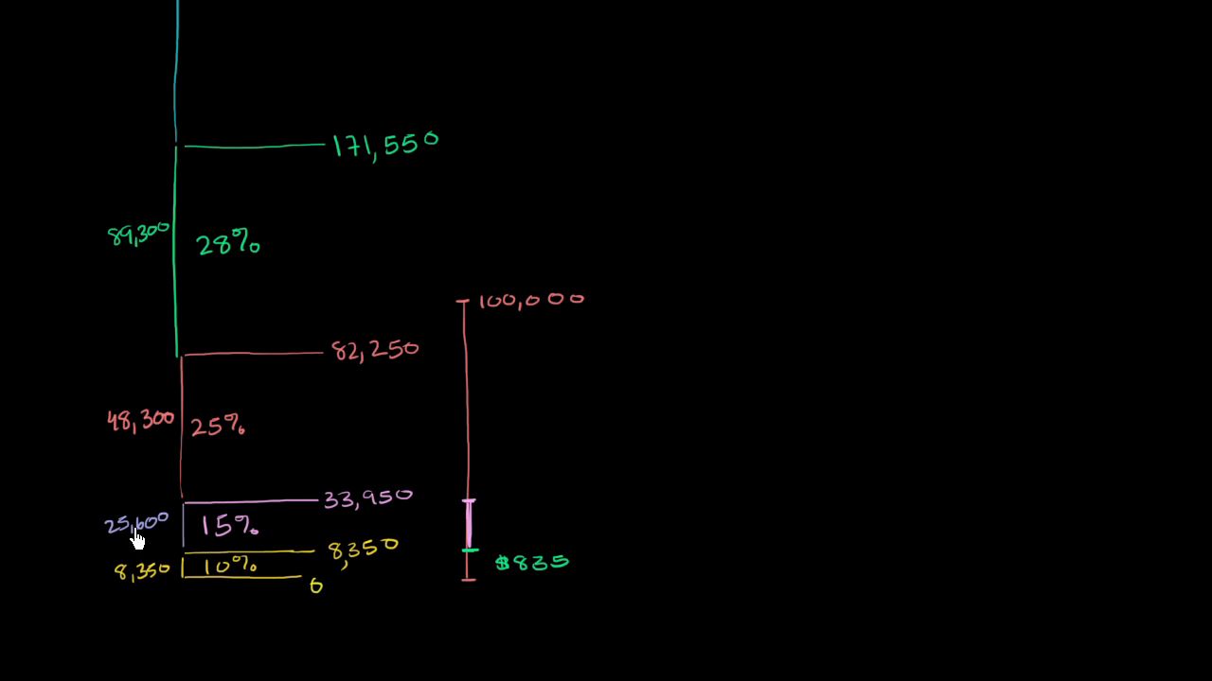
Write 25,600 × 15% = beside the pink 15% slice
{"action": "type", "text": "25"}
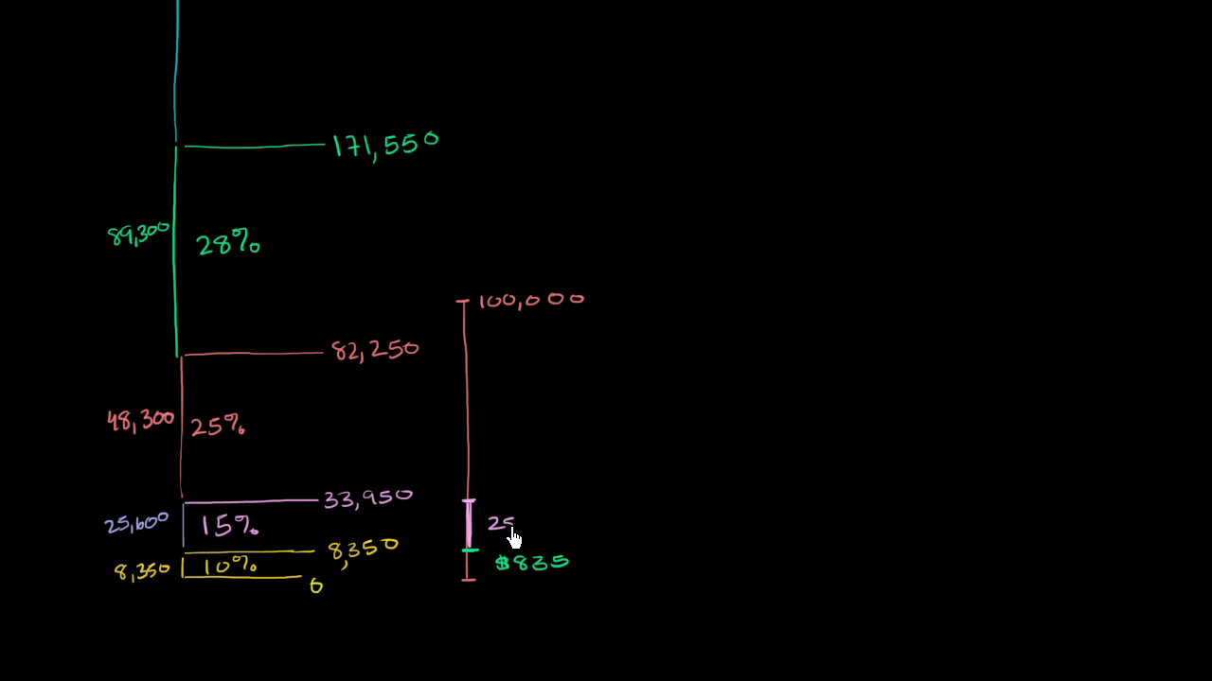
{"action": "type", "text": "25,600 x 15% ="}
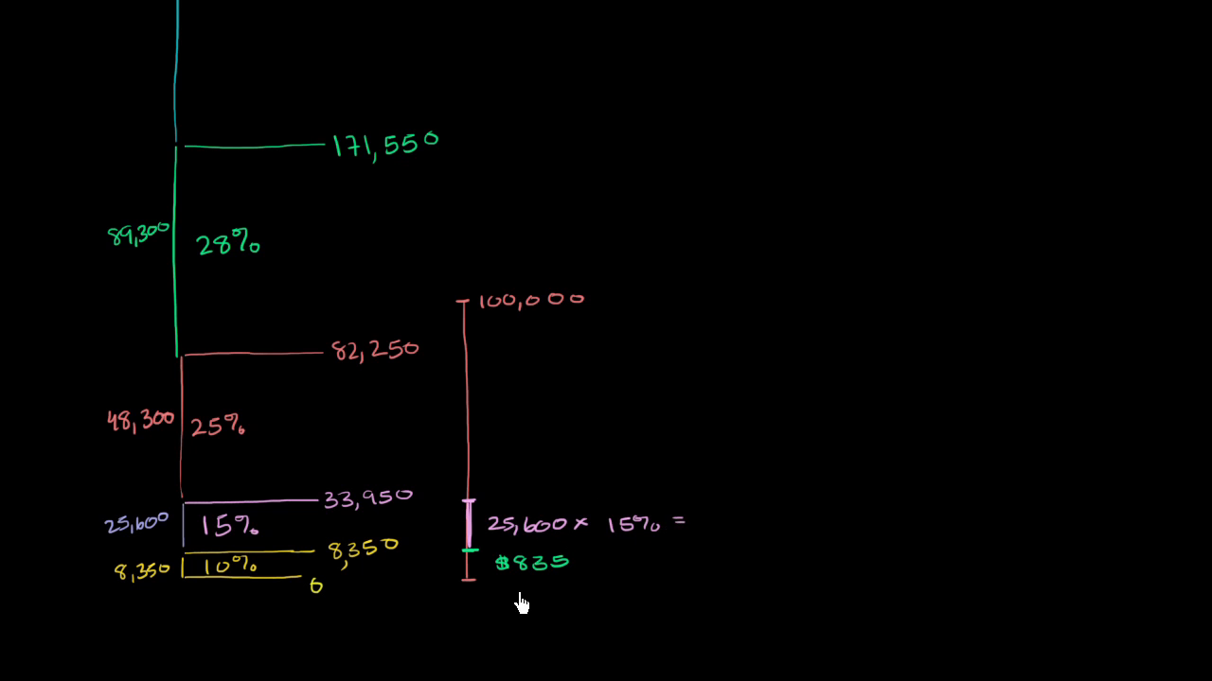
{"action": "mouse_move", "coordinate": [414, 454]}
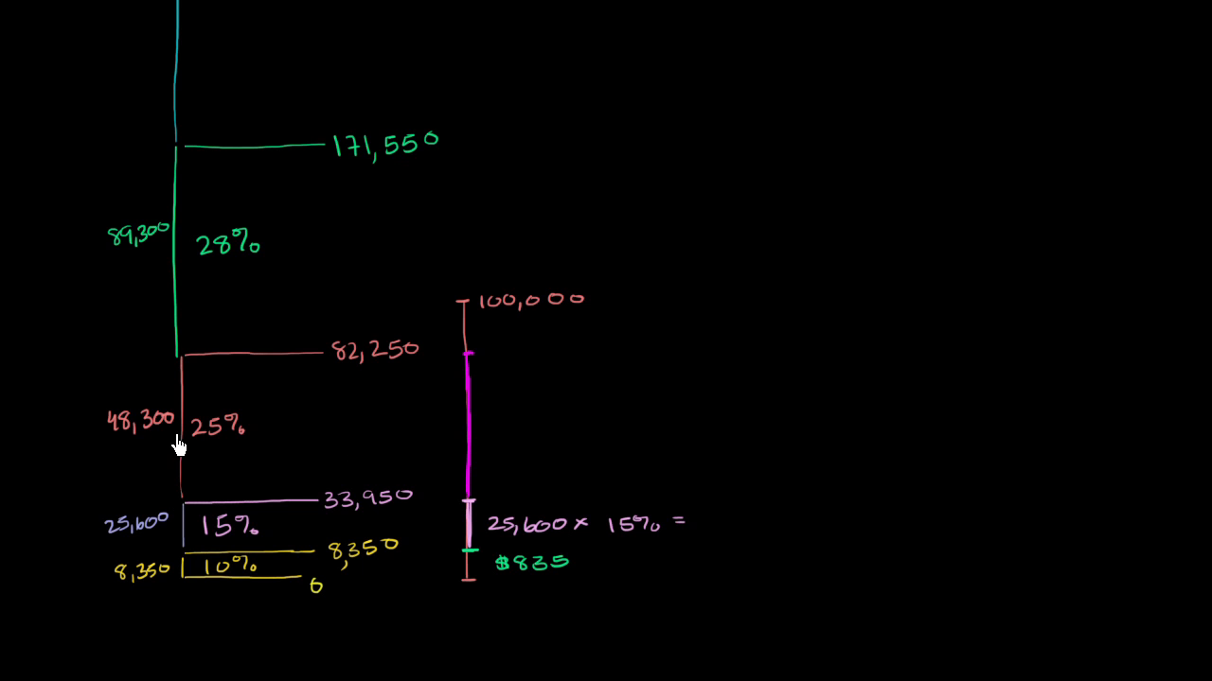
{"action": "mouse_move", "coordinate": [328, 451]}
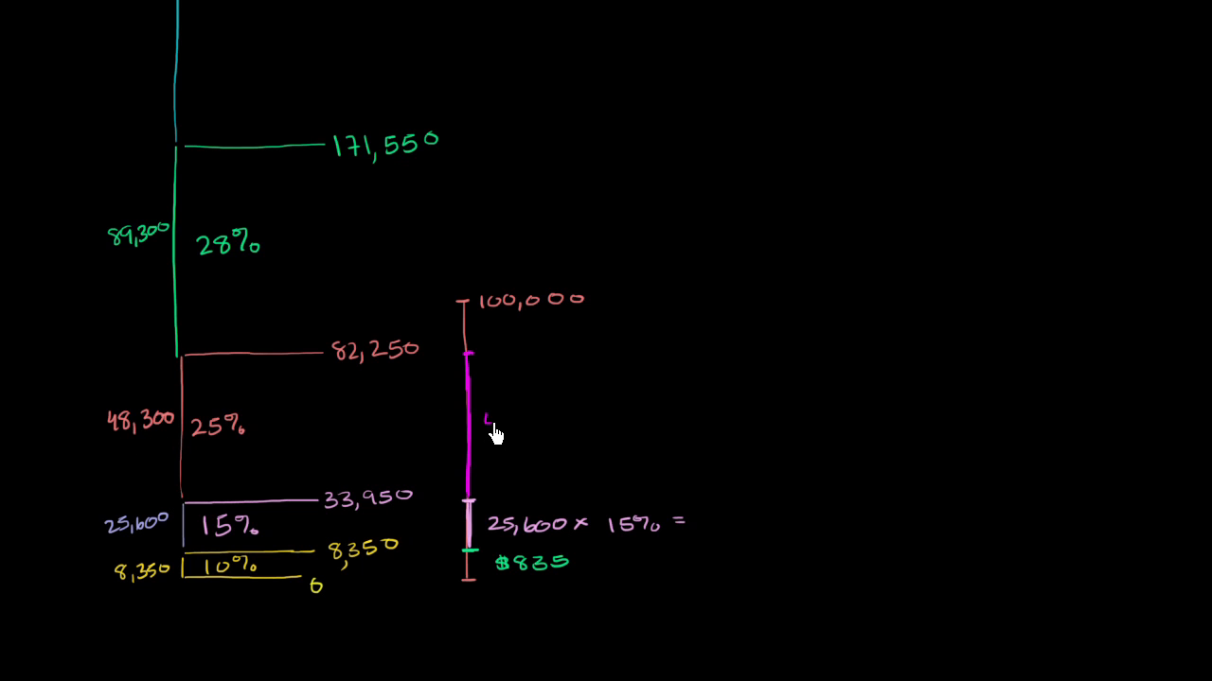
Label the magenta 25% slice with 48,300 × 25%
{"action": "type", "text": "48,300"}
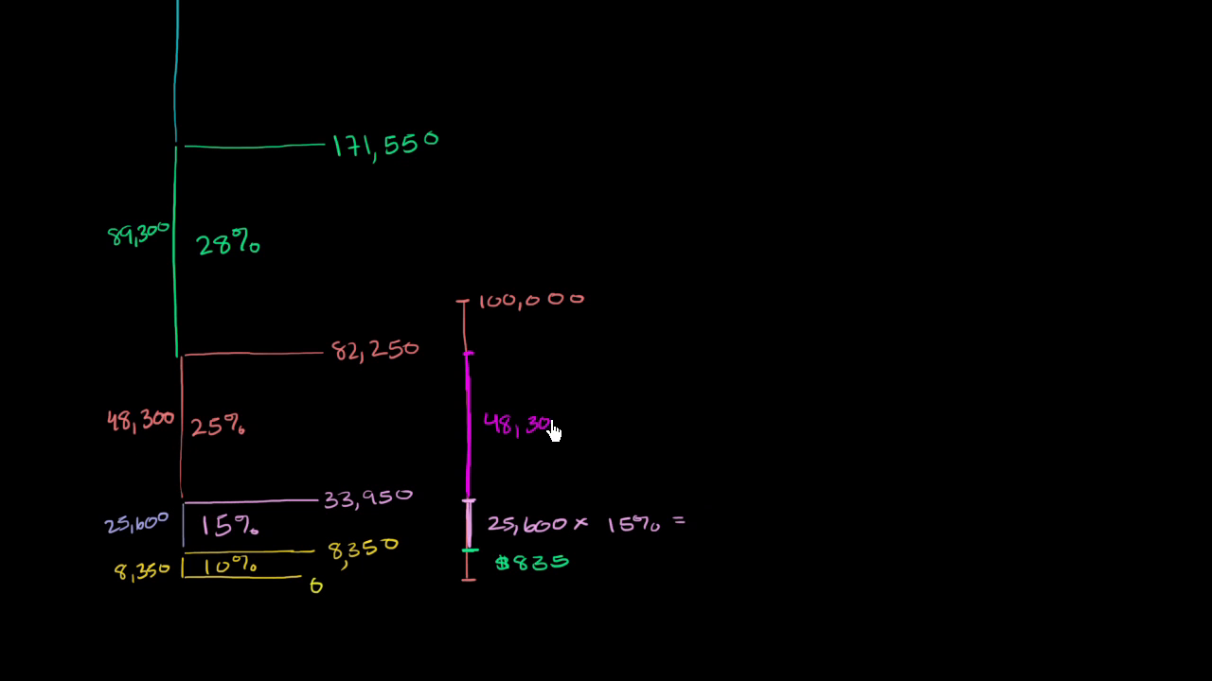
{"action": "type", "text": "× 25%"}
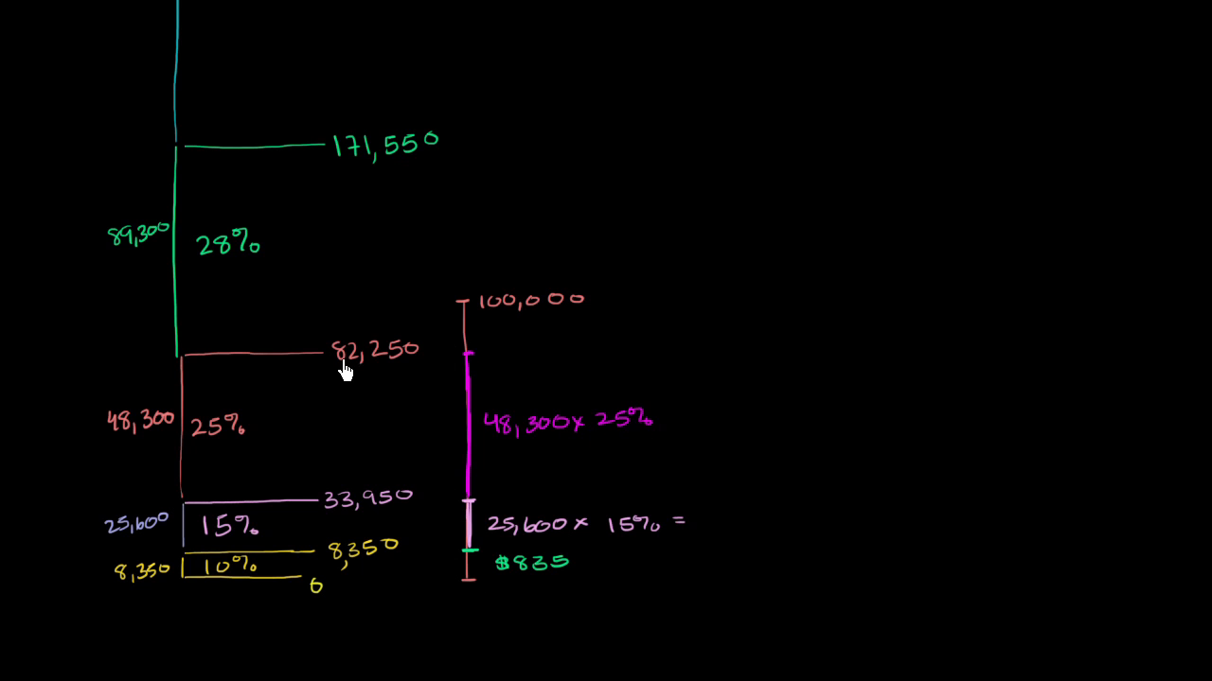
{"action": "mouse_move", "coordinate": [446, 208]}
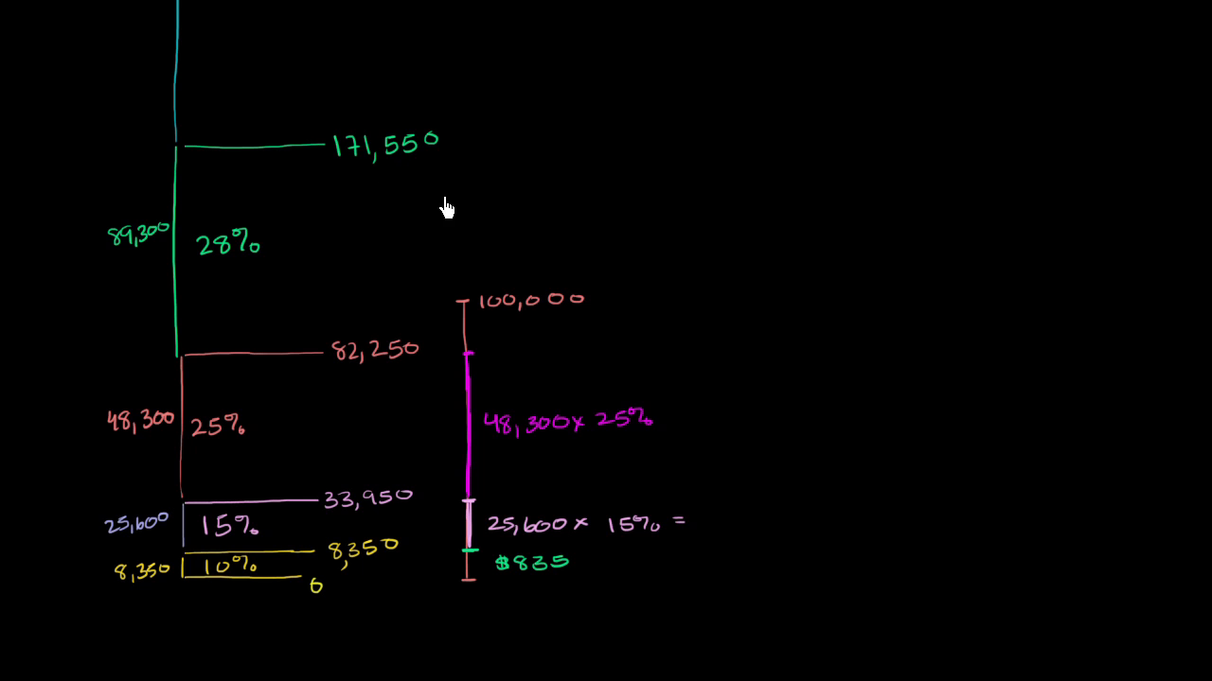
{"action": "mouse_move", "coordinate": [461, 322]}
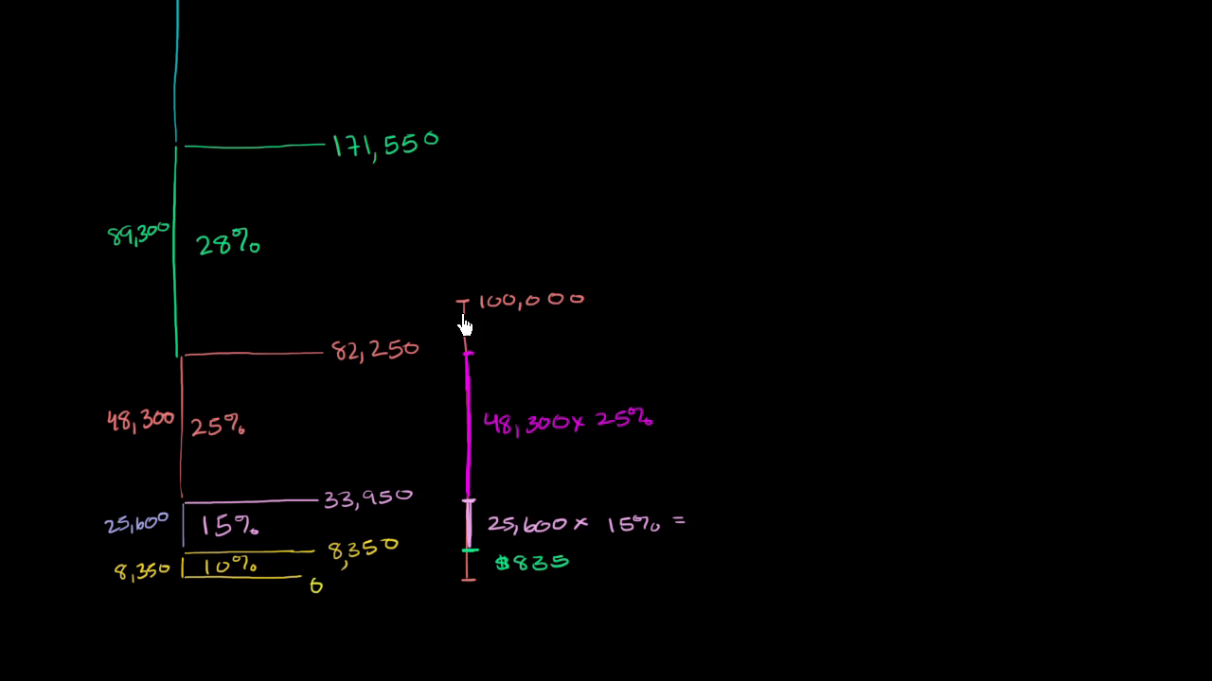
{"action": "mouse_move", "coordinate": [232, 260]}
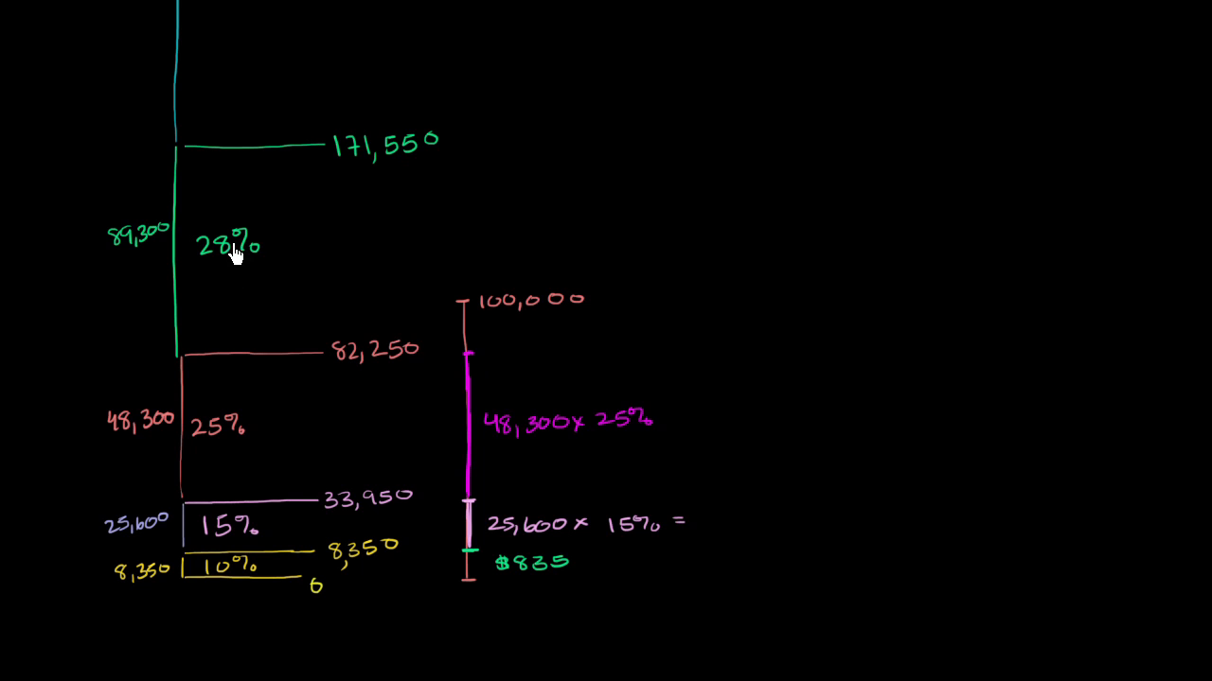
{"action": "mouse_move", "coordinate": [478, 336]}
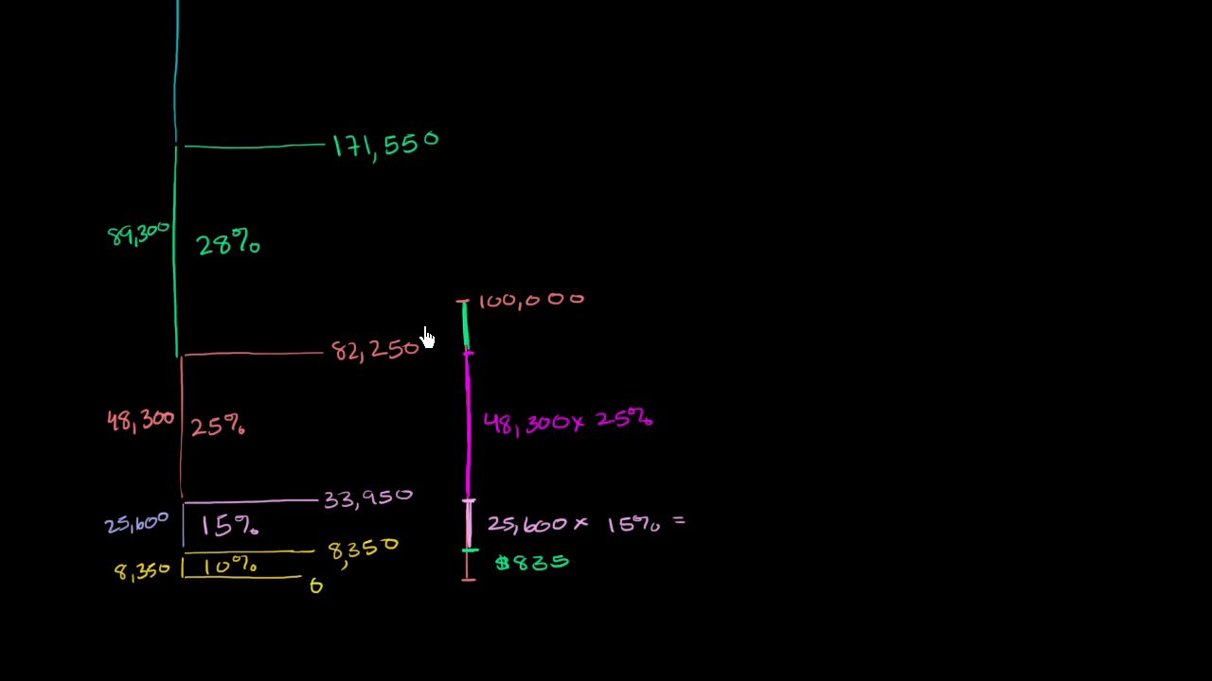
{"action": "mouse_move", "coordinate": [626, 295]}
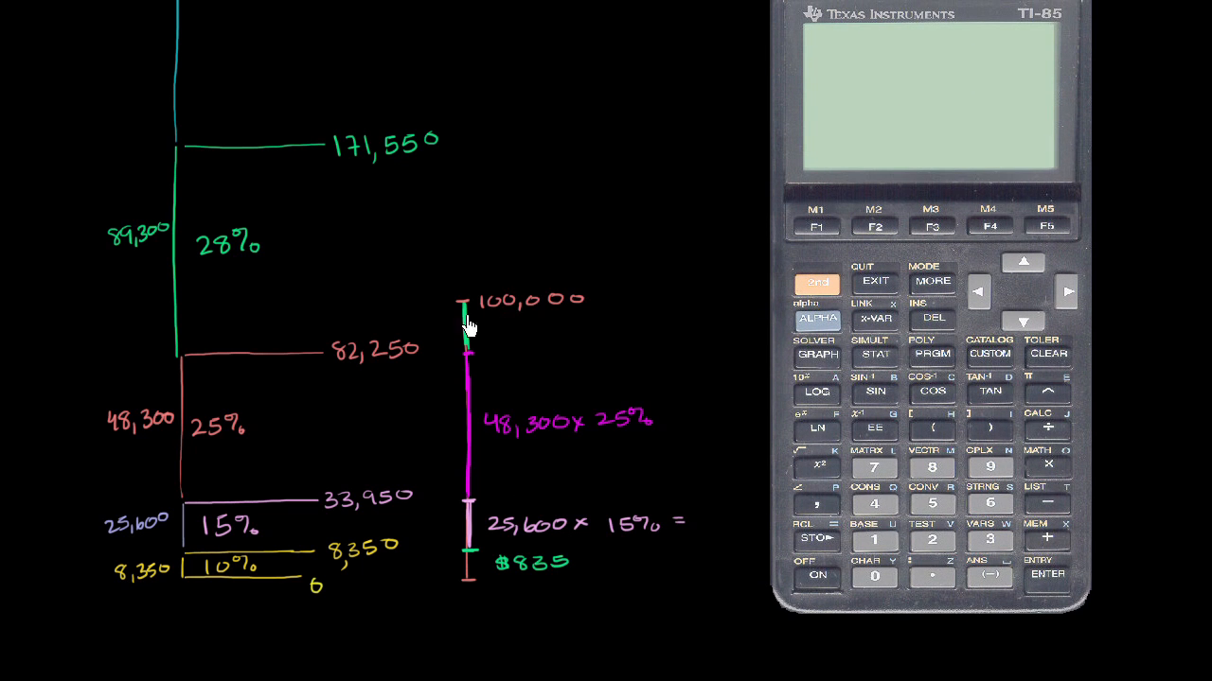
{"action": "mouse_move", "coordinate": [825, 419]}
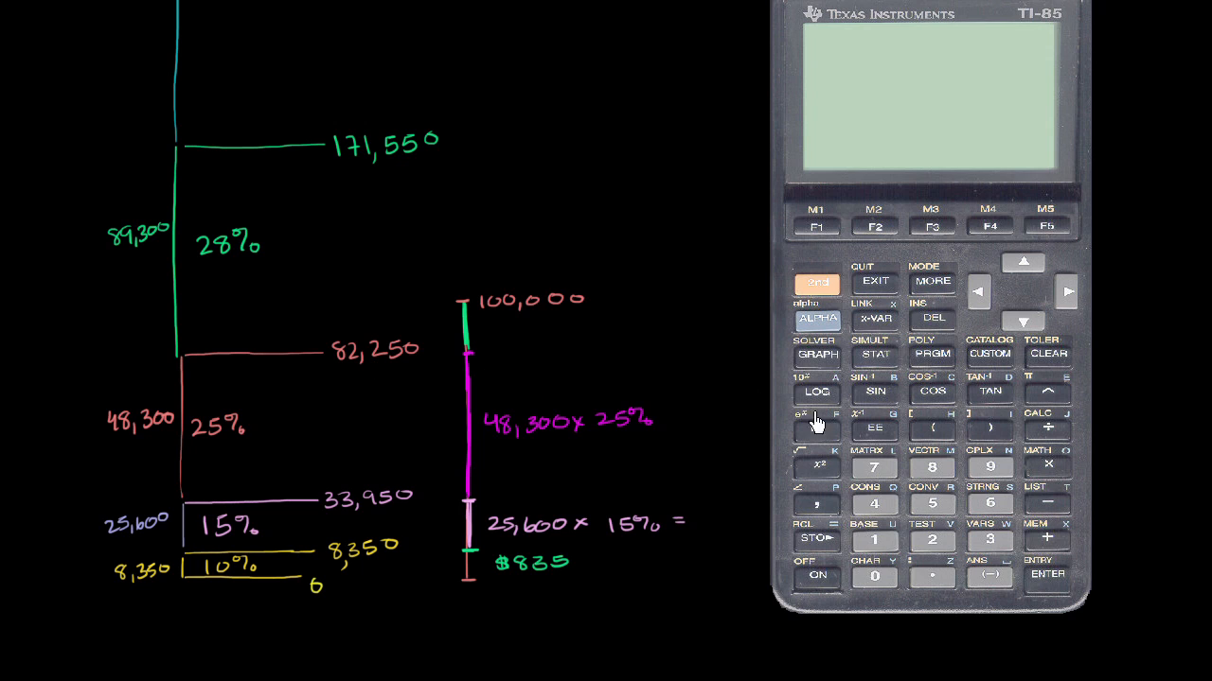
{"action": "mouse_move", "coordinate": [819, 590]}
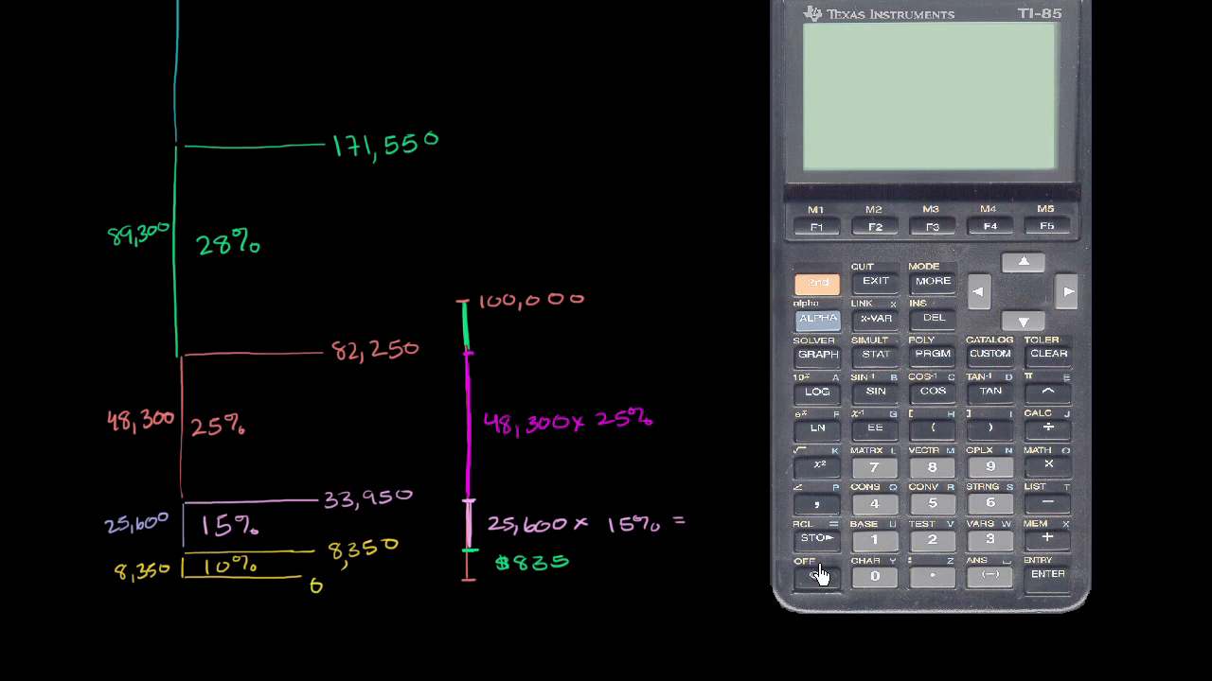
Bring up the TI-85 calculator image beside the green top slice
{"action": "left_click", "coordinate": [872, 574]}
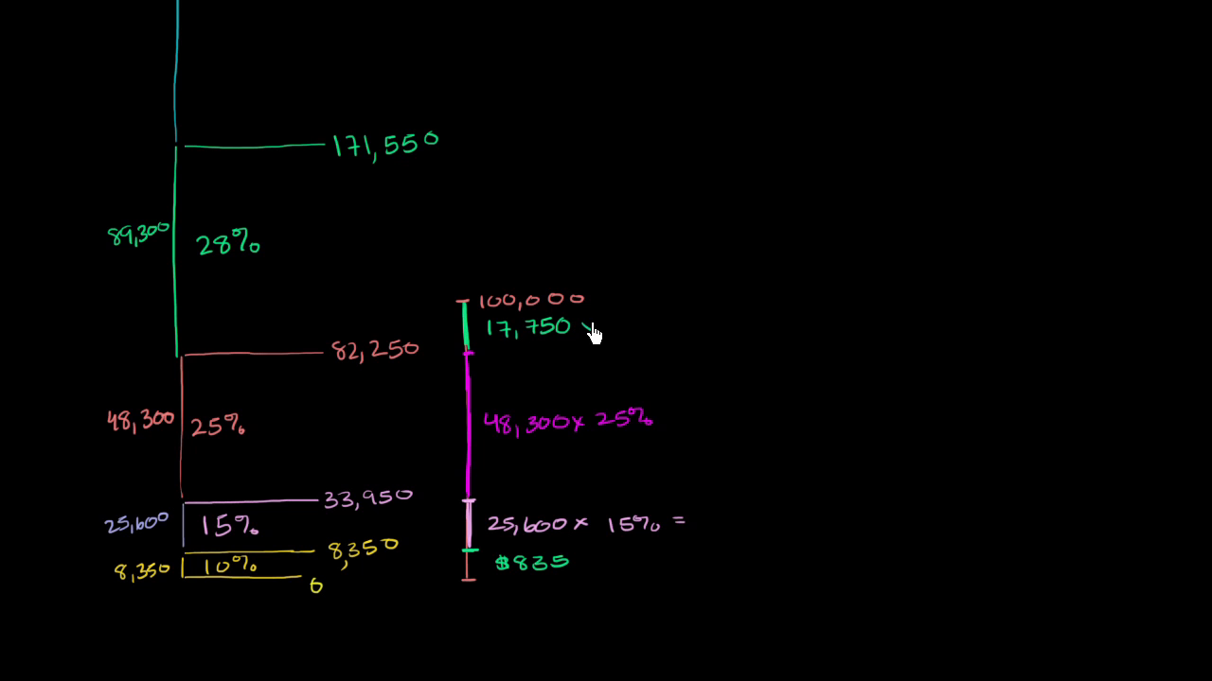
Complete the green slice label as 17,750 × 28% =
{"action": "type", "text": "× 28% ="}
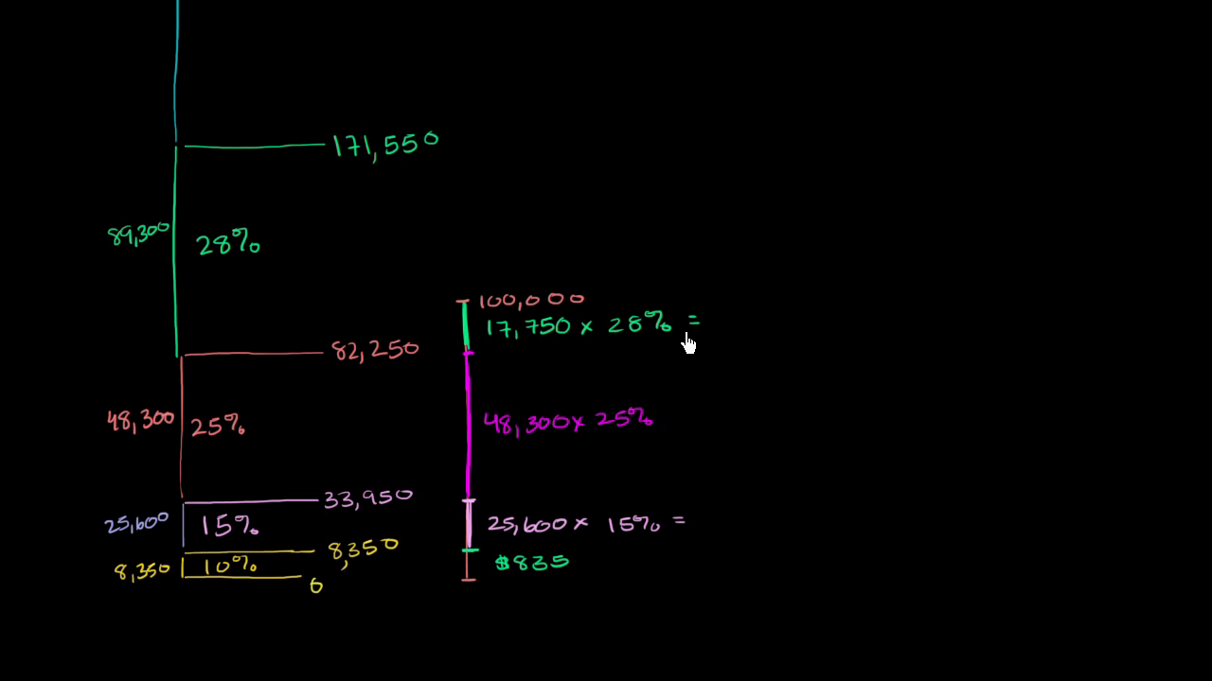
{"action": "mouse_move", "coordinate": [1010, 536]}
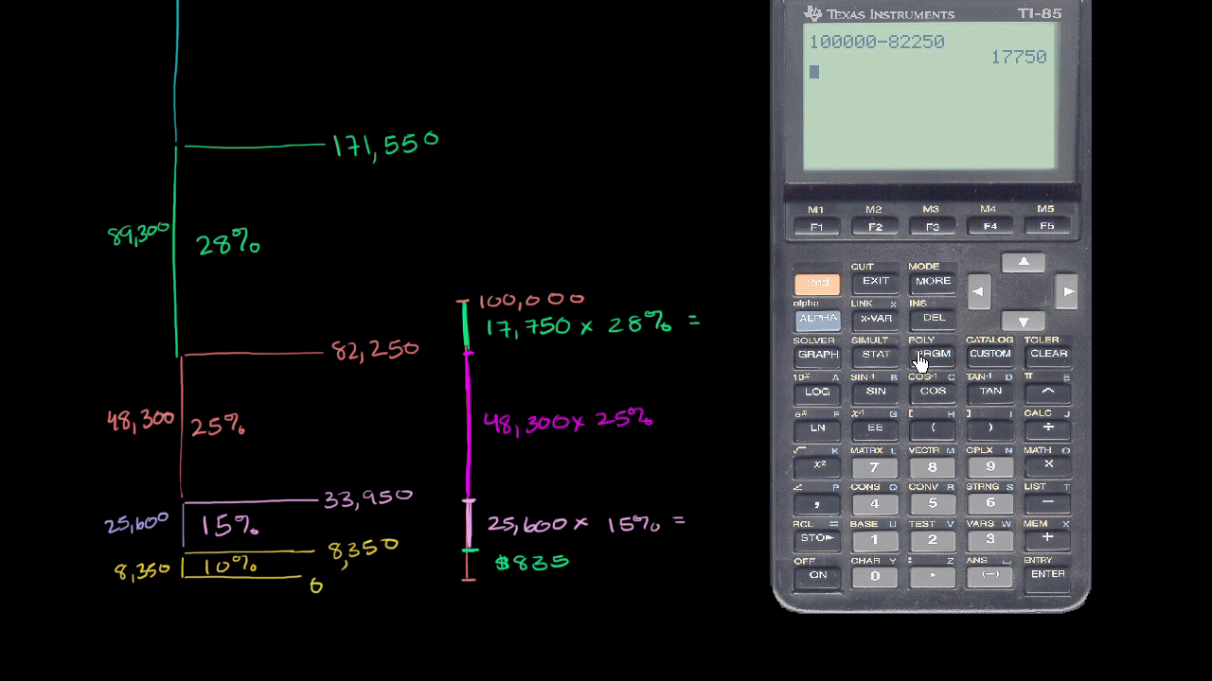
Show the TI-85 calculator to compute 100000 − 82250 = 17750
{"action": "left_click", "coordinate": [873, 541]}
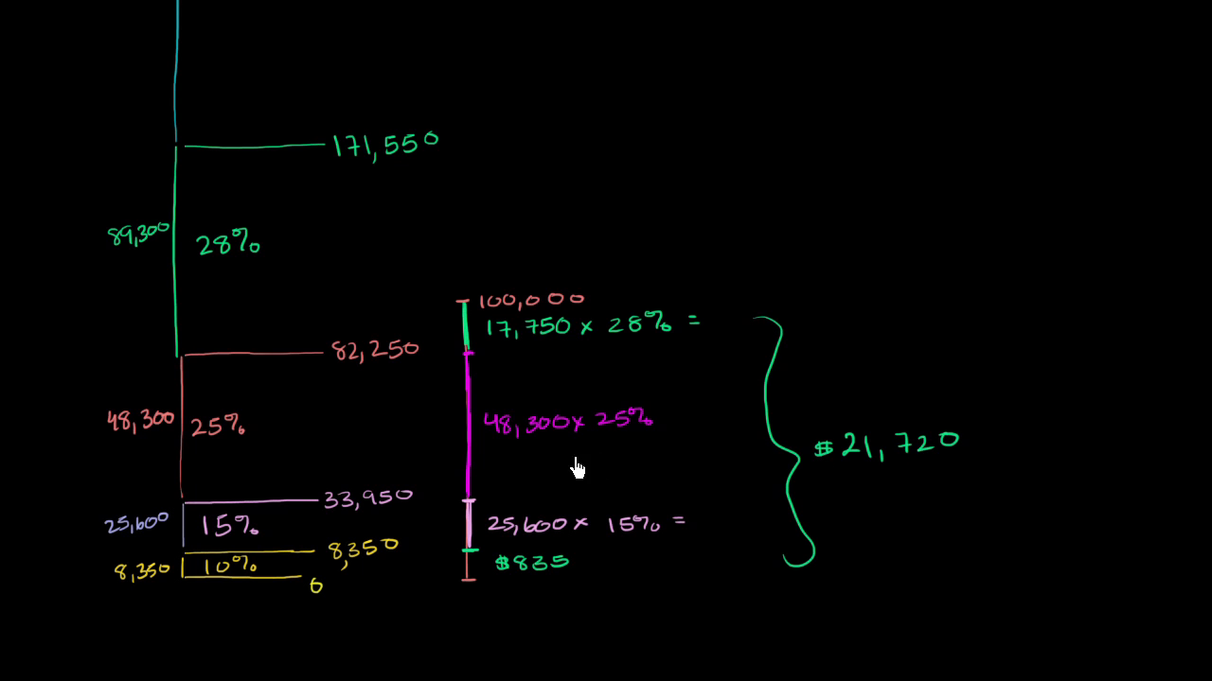
{"action": "mouse_move", "coordinate": [225, 281]}
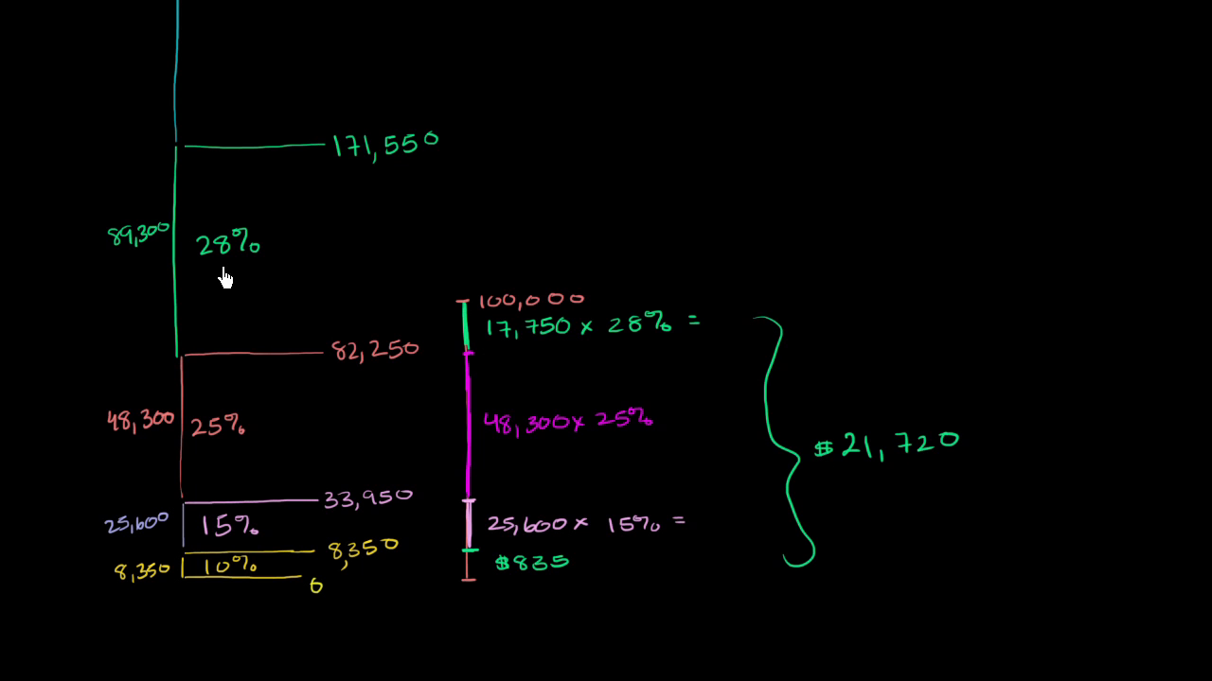
{"action": "mouse_move", "coordinate": [387, 367]}
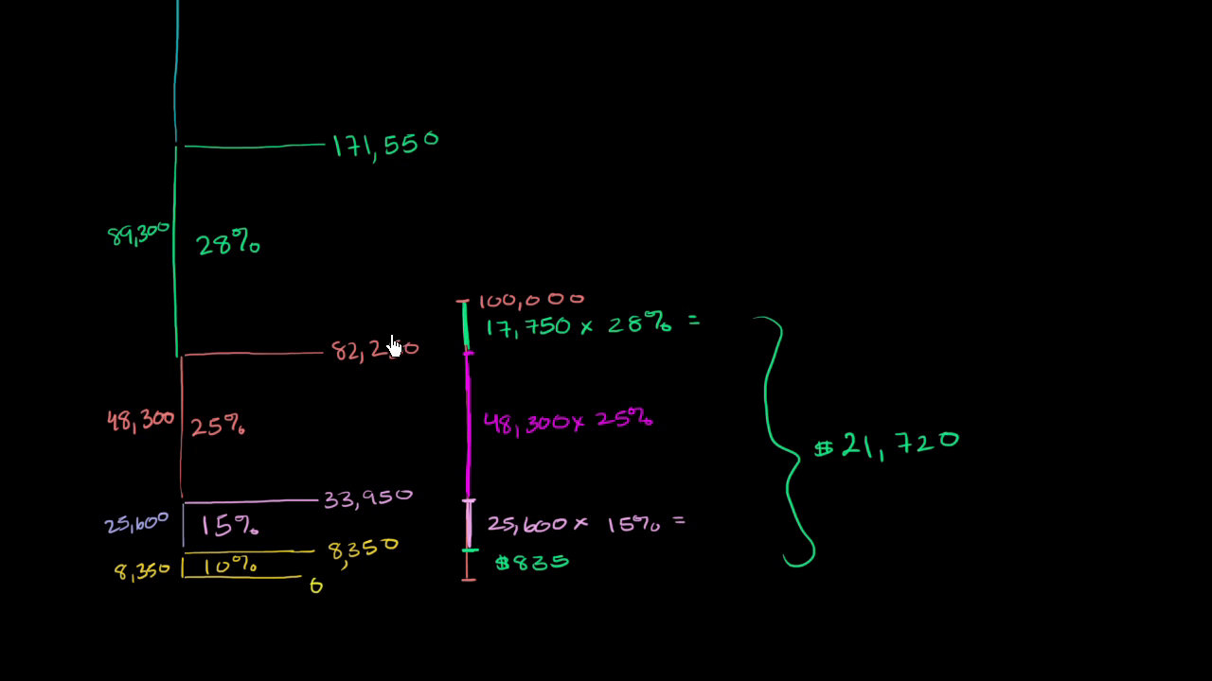
{"action": "mouse_move", "coordinate": [220, 265]}
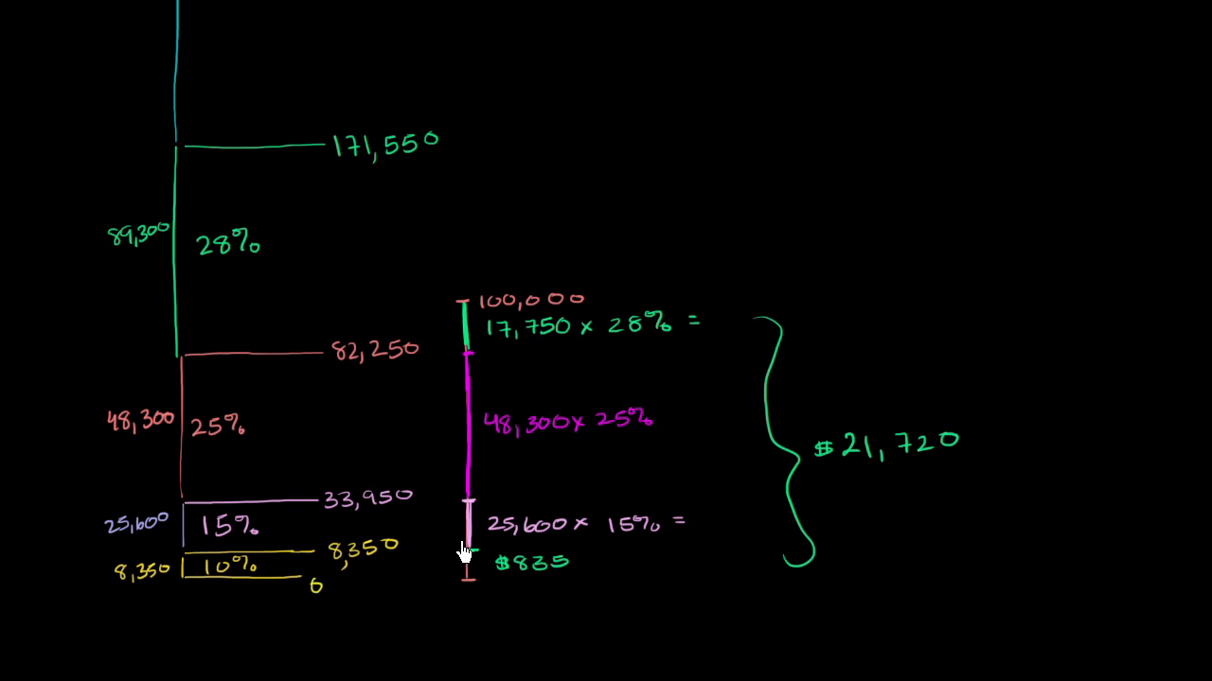
{"action": "mouse_move", "coordinate": [354, 369]}
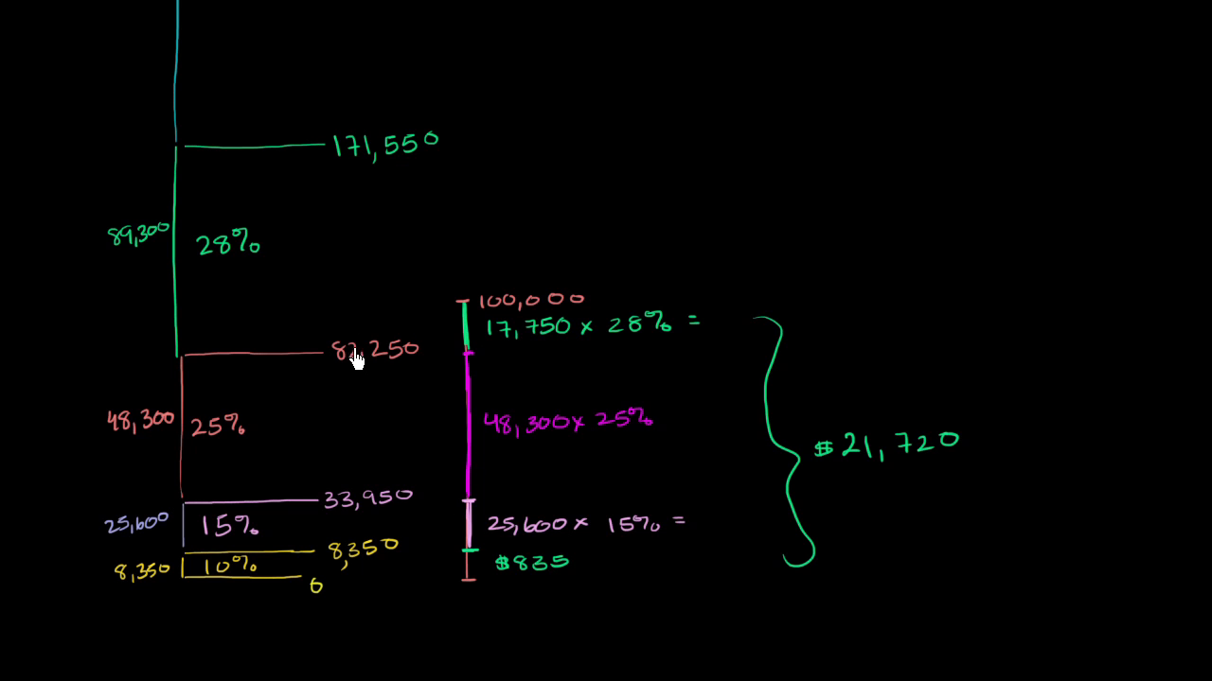